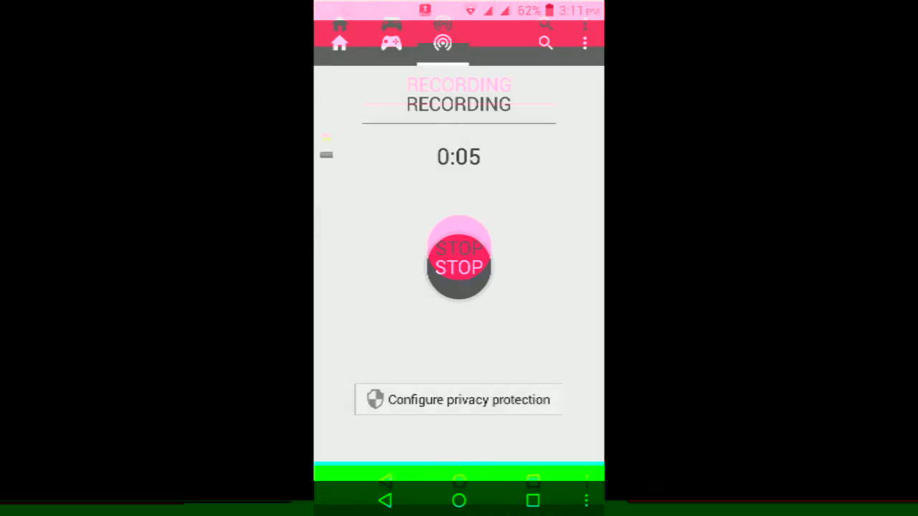
- Leave the running screen recorder for the home screen showing Moonshine and Awesome Icons
left_click(458, 259)
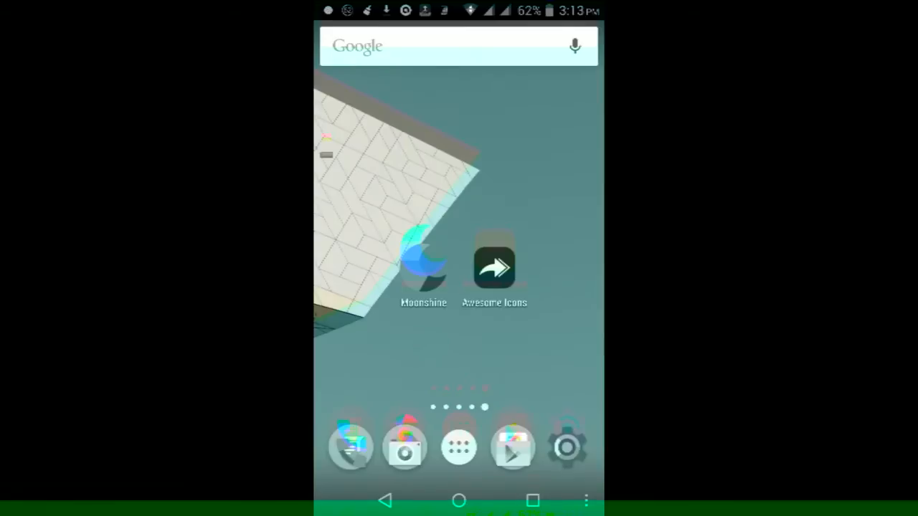
left_click(566, 447)
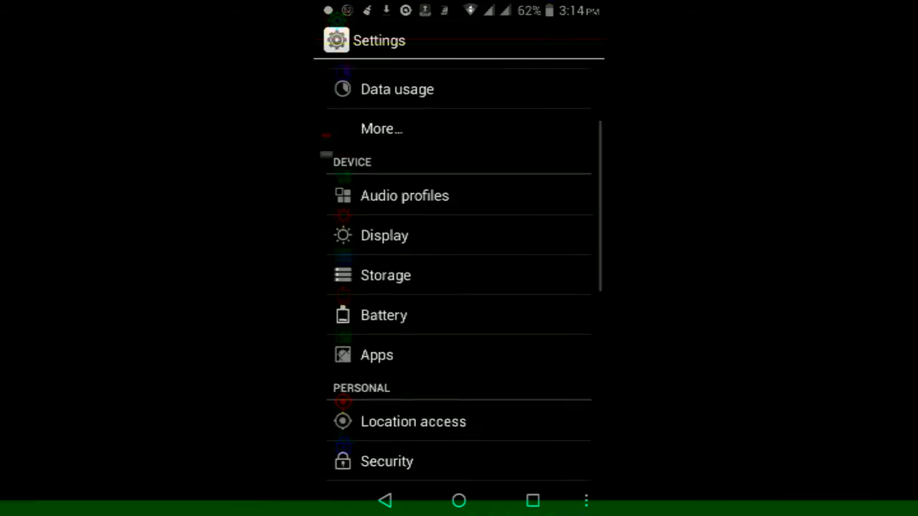
scroll("down", 3)
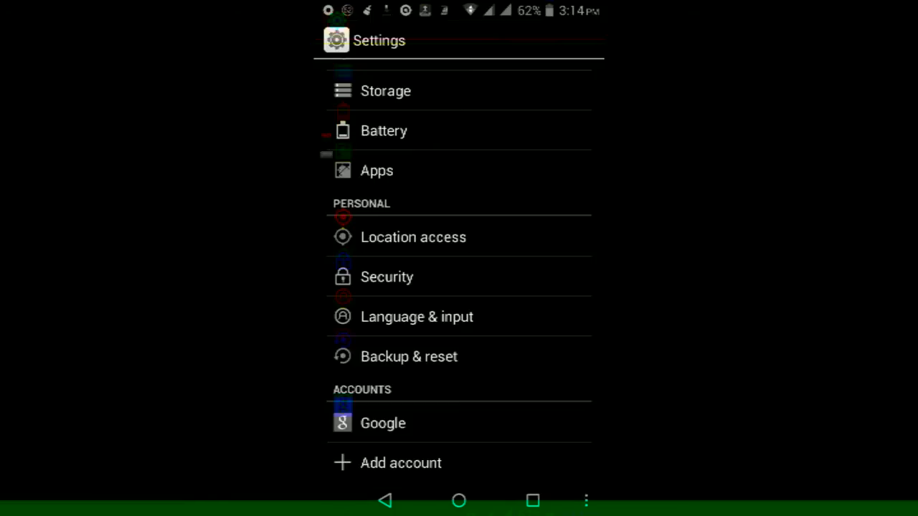
left_click(387, 277)
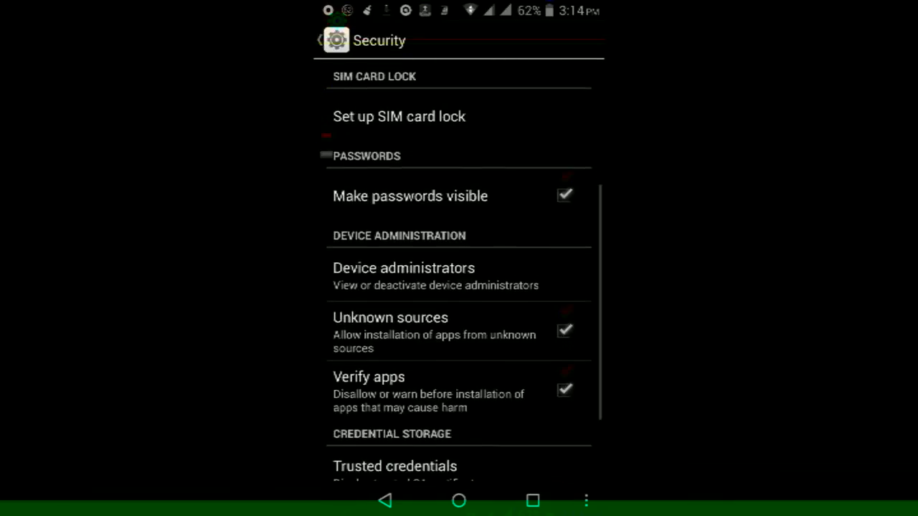
scroll("down", 3)
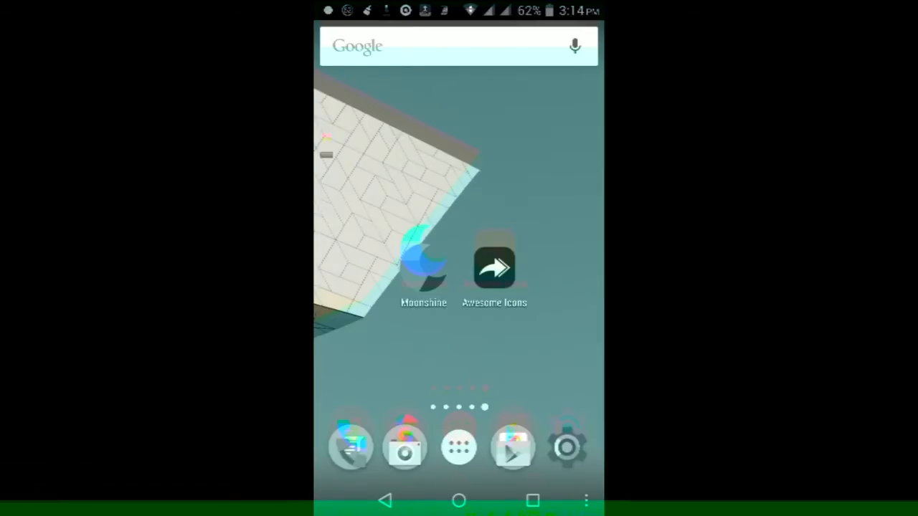
- Launch Awesome Icons and scroll the Quick start list to Create shortcut for Browser
left_click(494, 267)
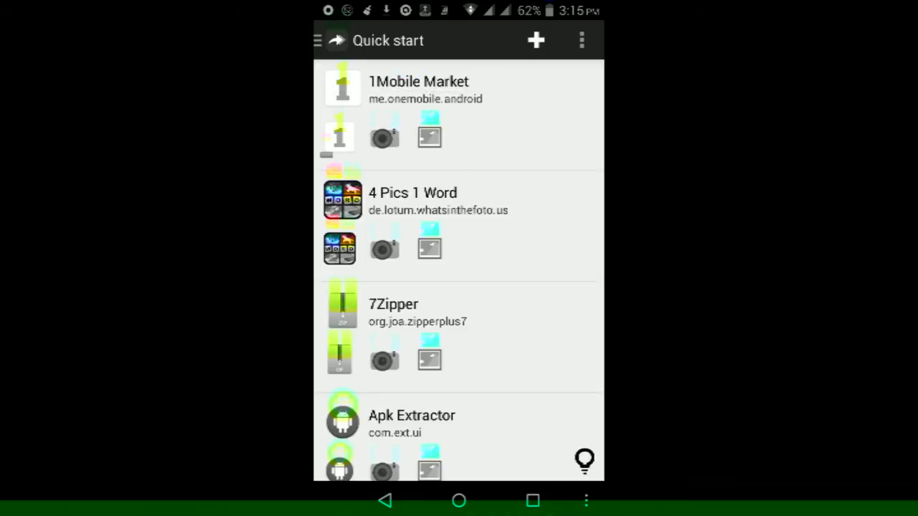
scroll("down", 3)
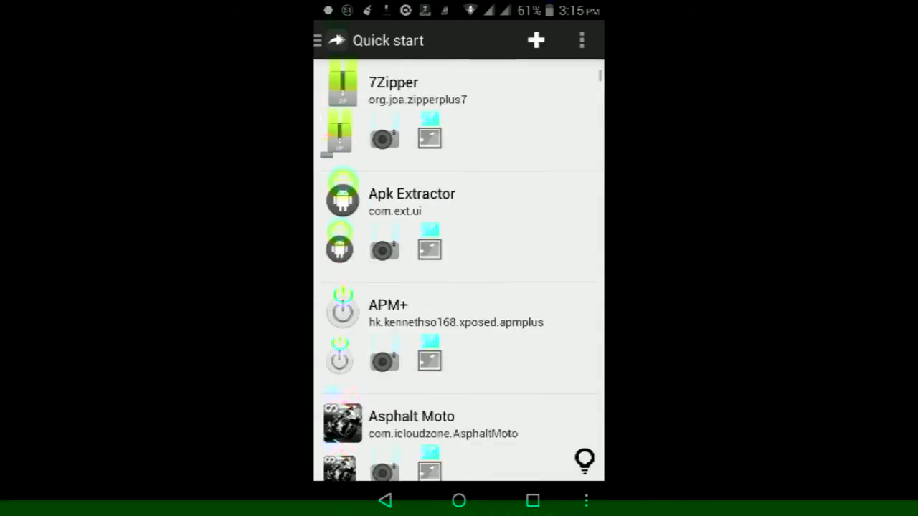
scroll("down", 3)
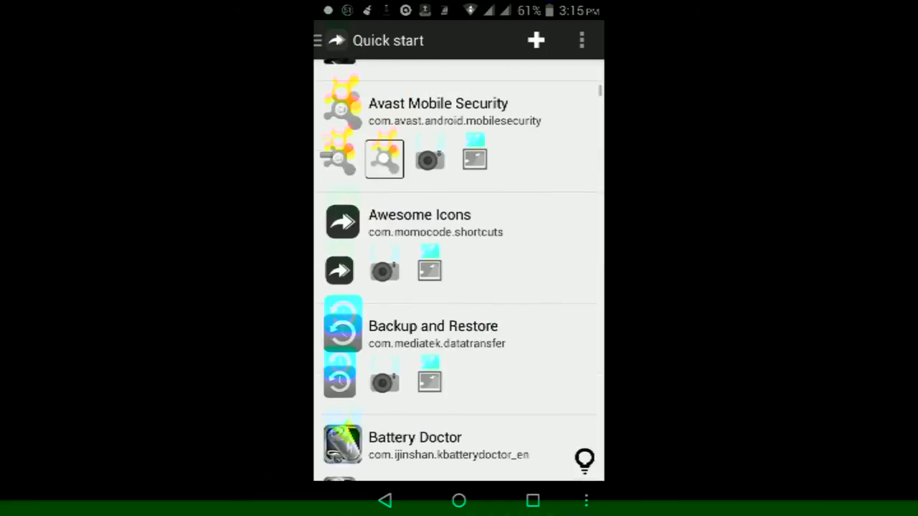
scroll("down", 3)
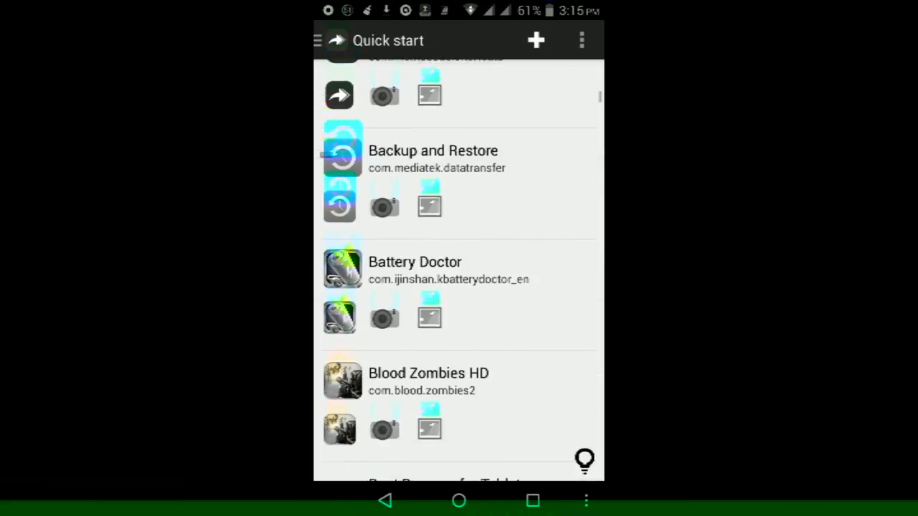
scroll("down", 3)
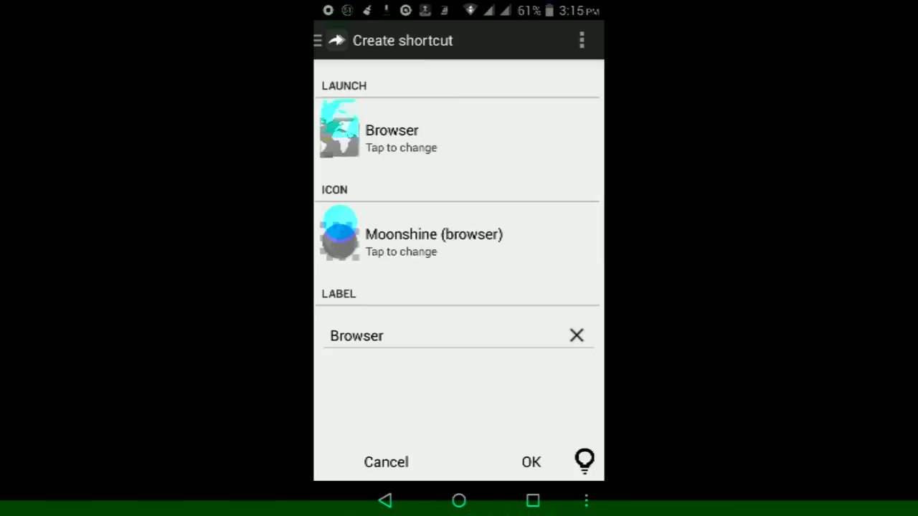
- Replace the shortcut icon with an icon-pack icon, browsing the Moonshine pack for the browser icon
left_click(433, 233)
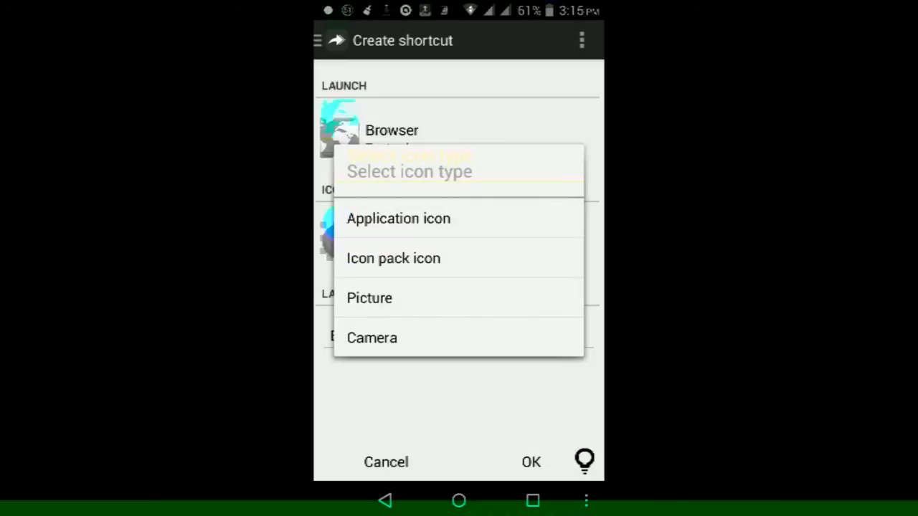
left_click(393, 258)
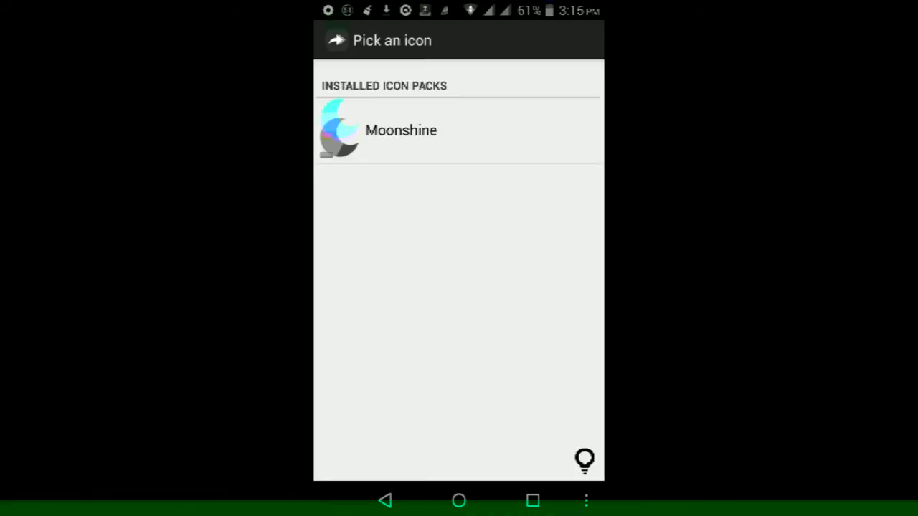
left_click(401, 130)
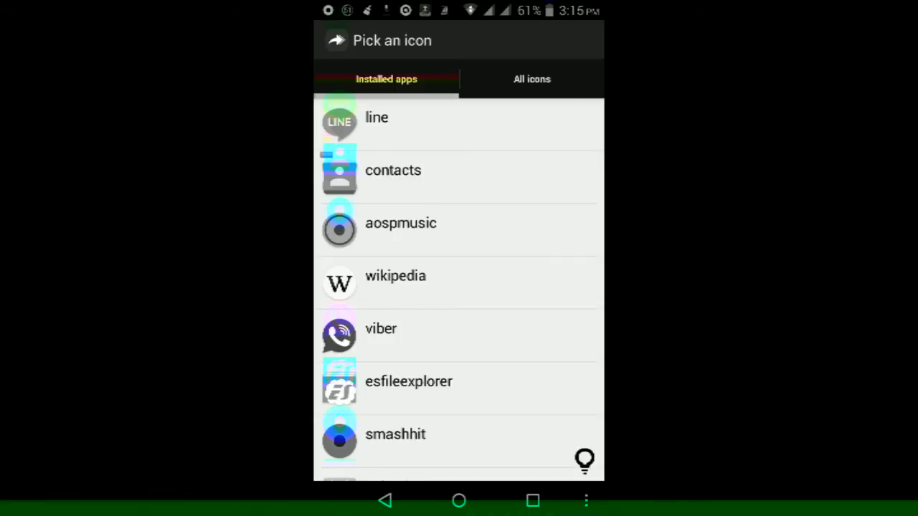
scroll("down", 3)
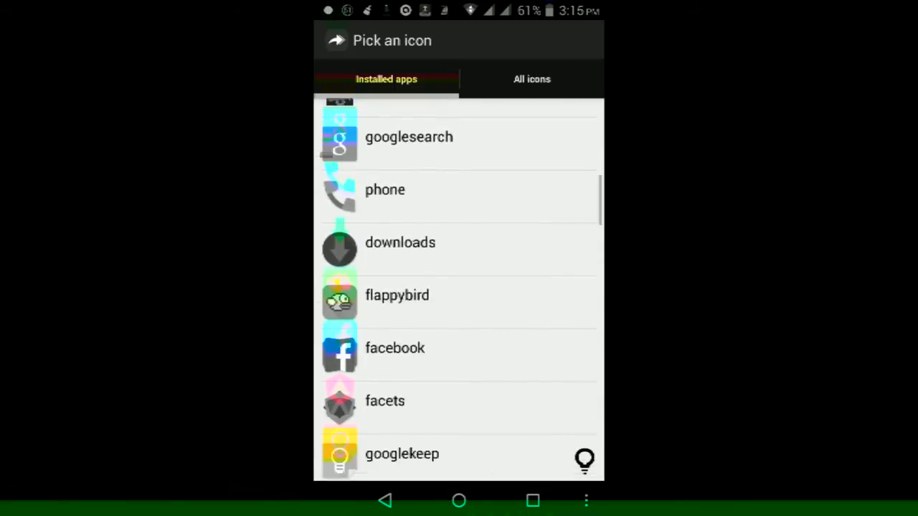
scroll("down", 3)
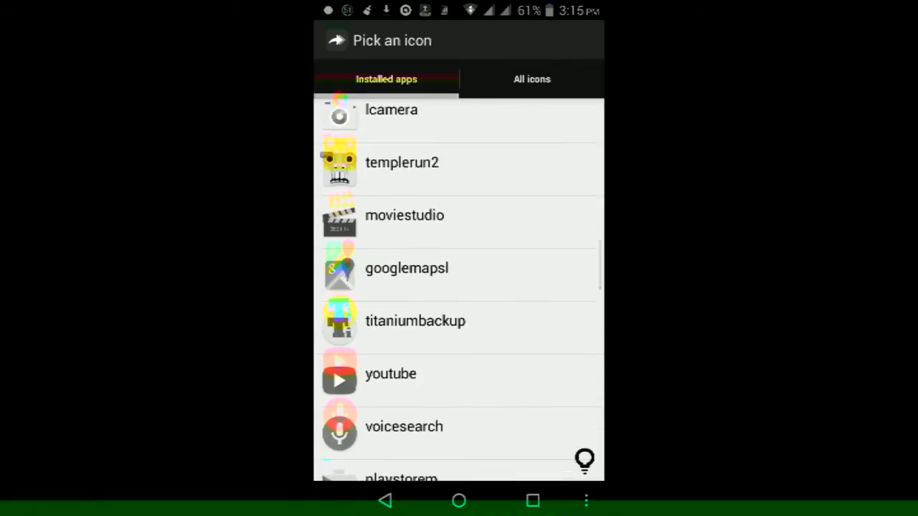
scroll("down", 3)
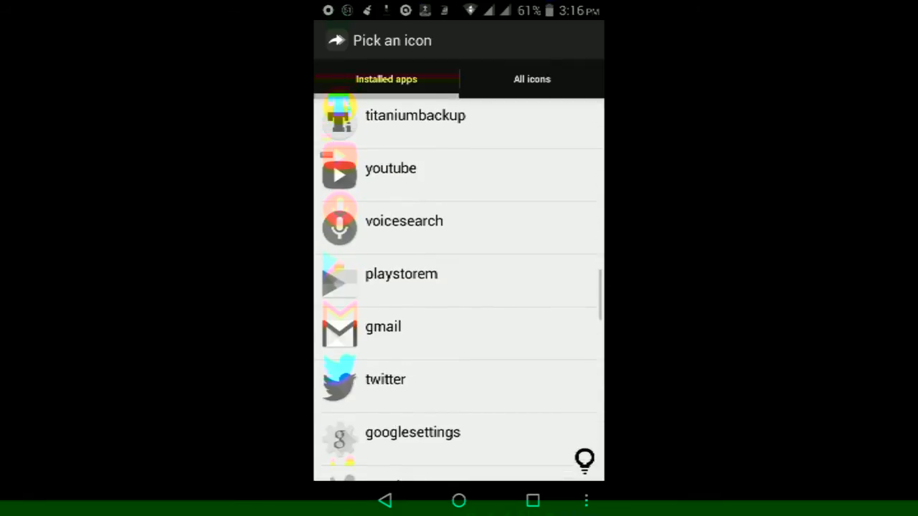
scroll("down", 3)
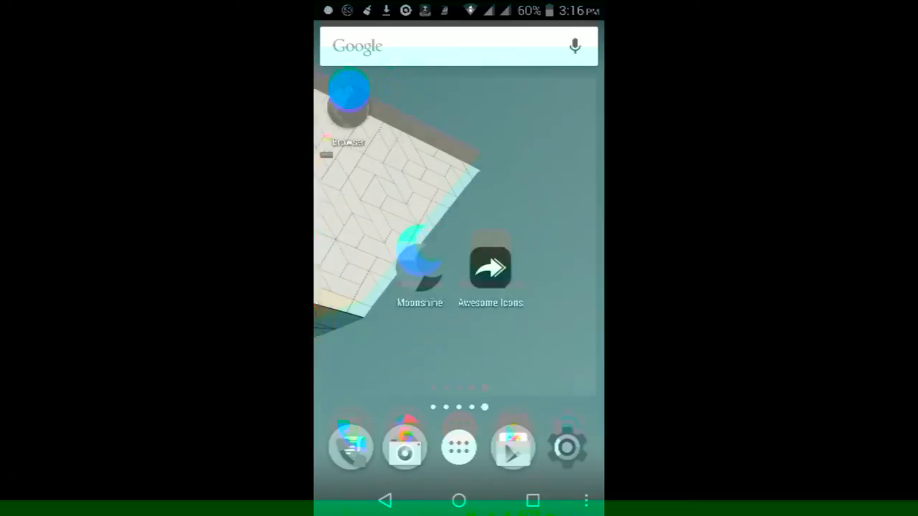
- Long-press the new Browser shortcut to lift it for moving on the home screen
left_click(349, 96)
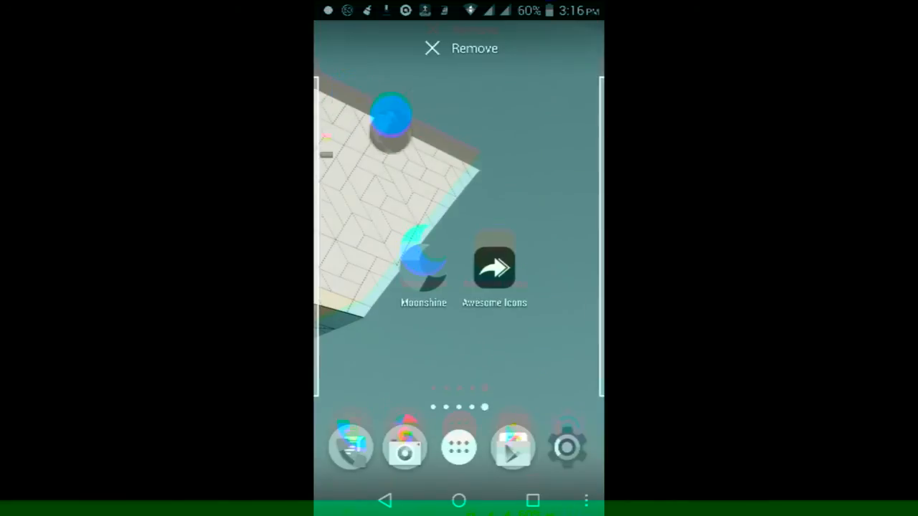